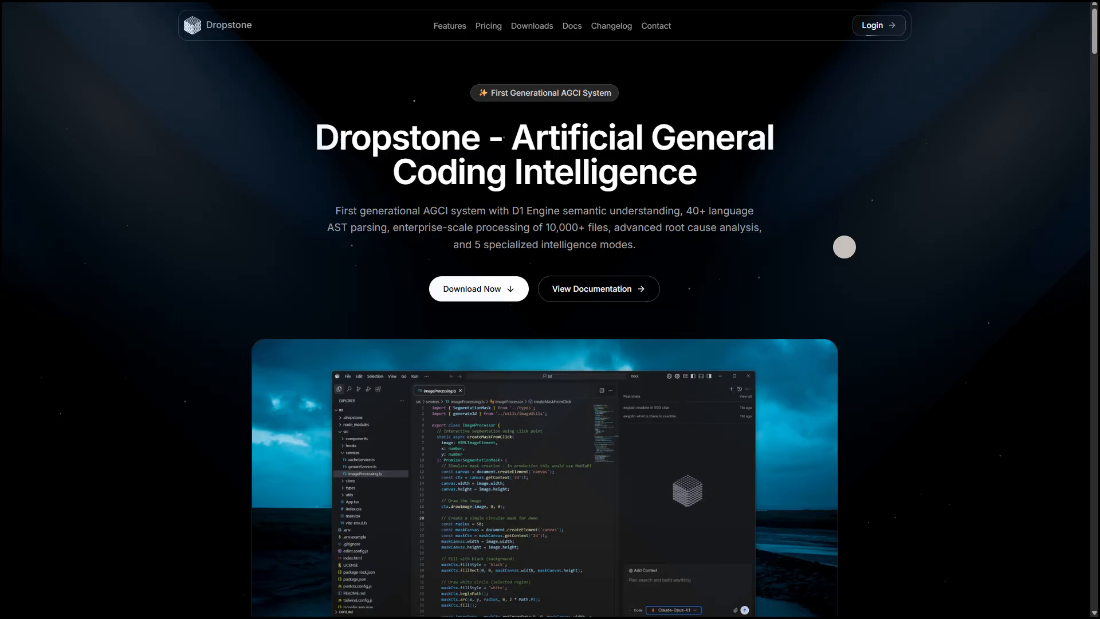
Browse down the Dropstone homepage, then go to the Downloads page via the top navigation
scroll("down", 3)
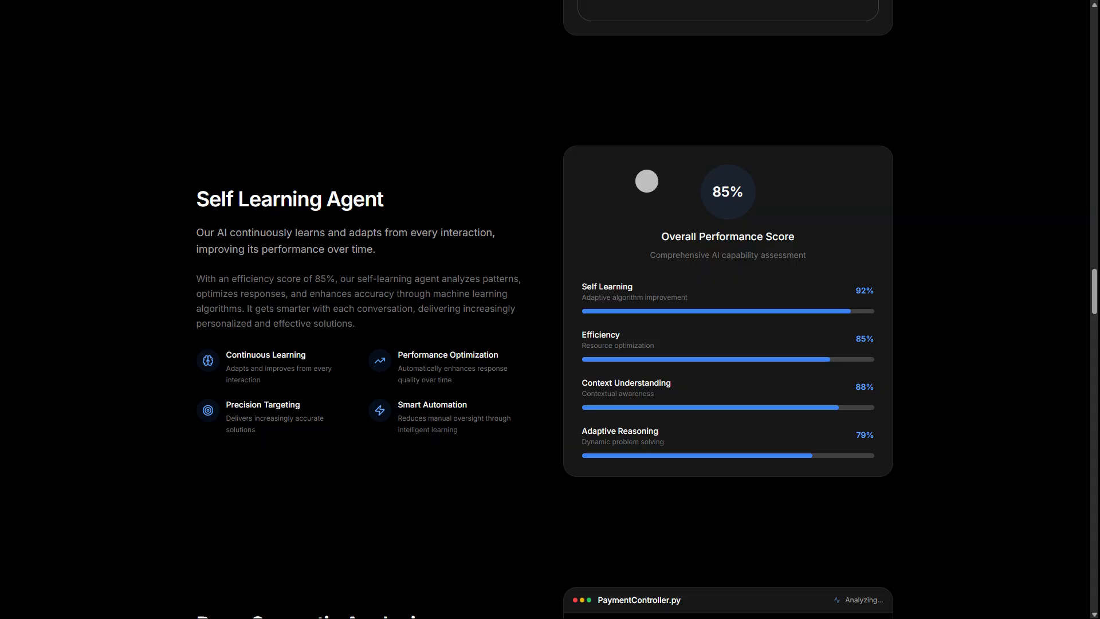
scroll("down", 3)
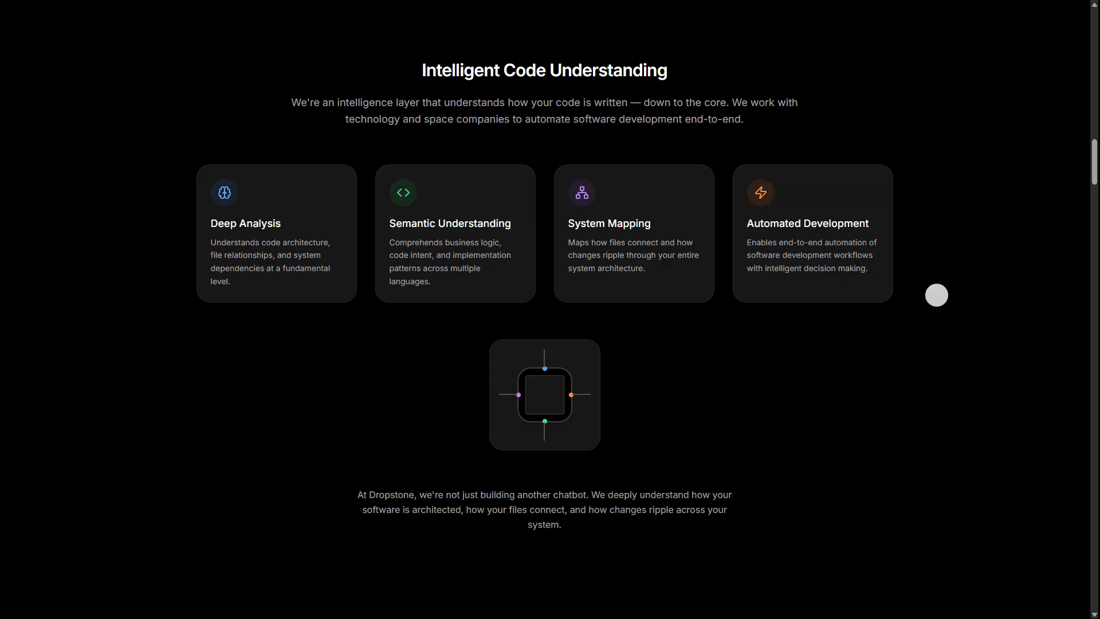
scroll("down", 3)
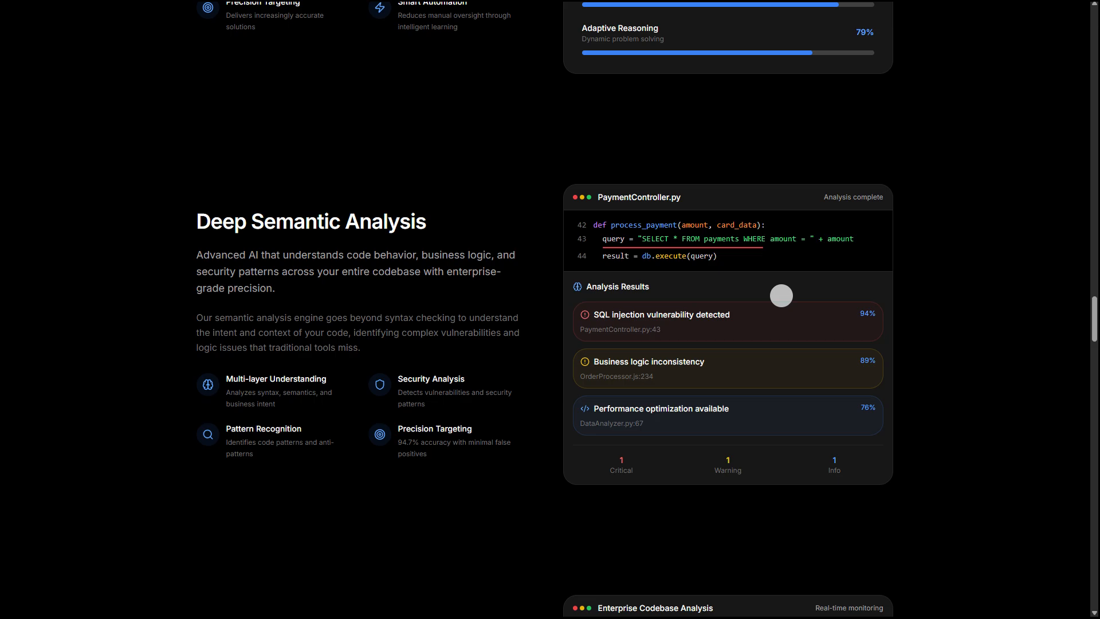
scroll("down", 3)
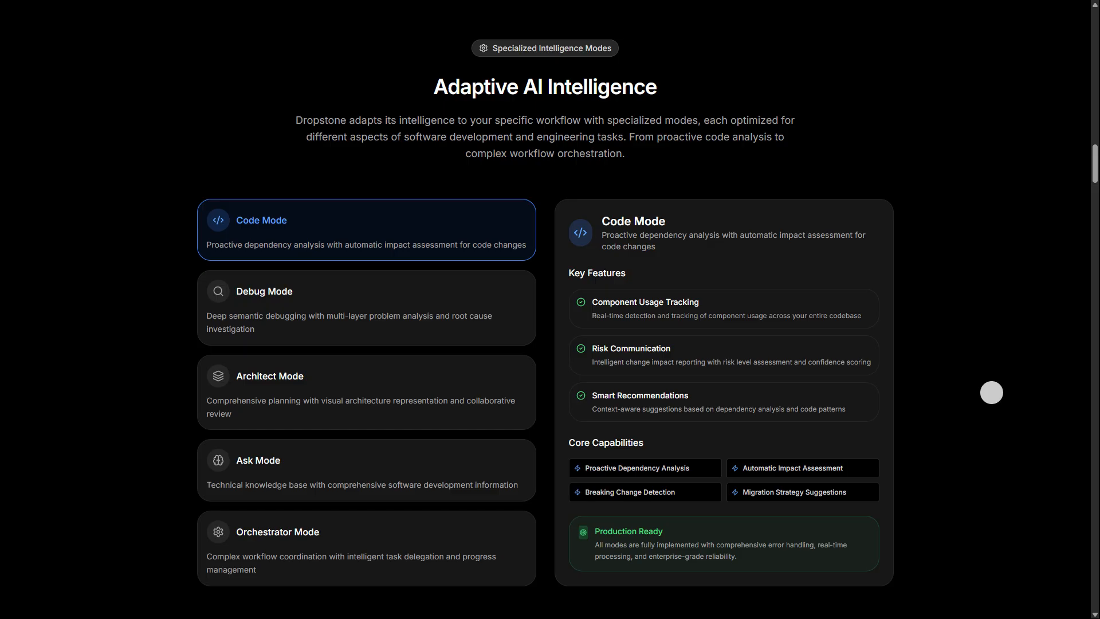
scroll("down", 3)
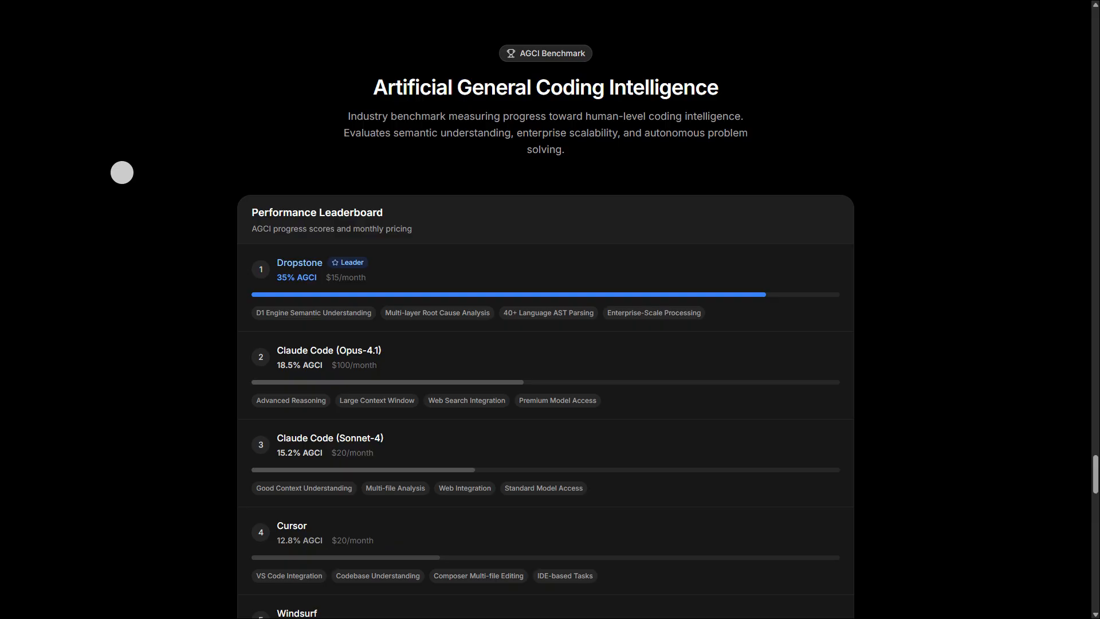
left_click(530, 493)
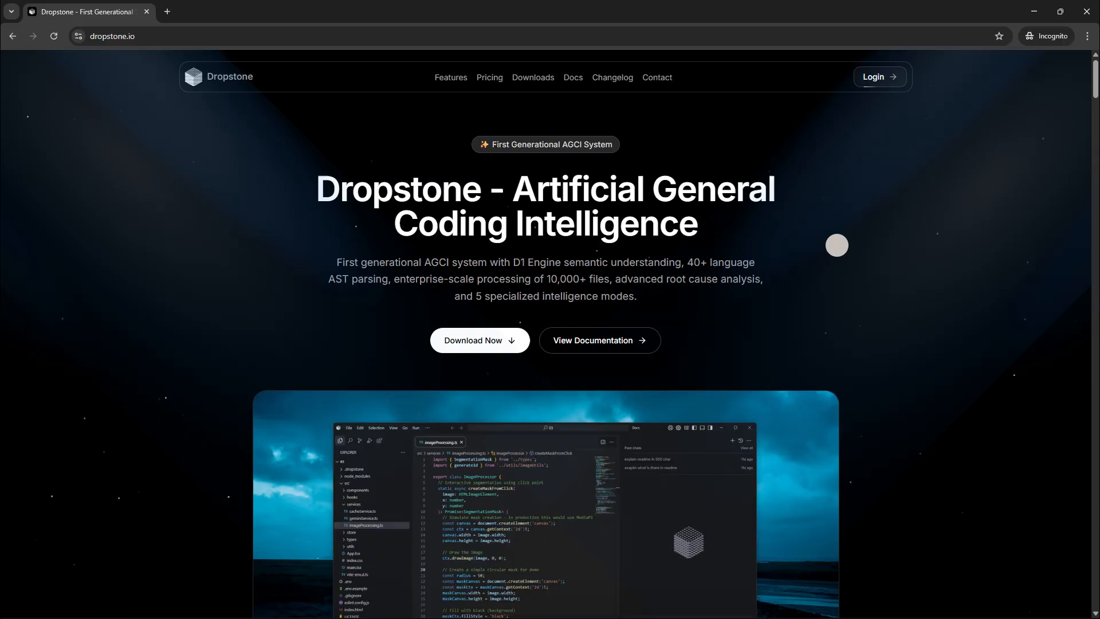
left_click(532, 76)
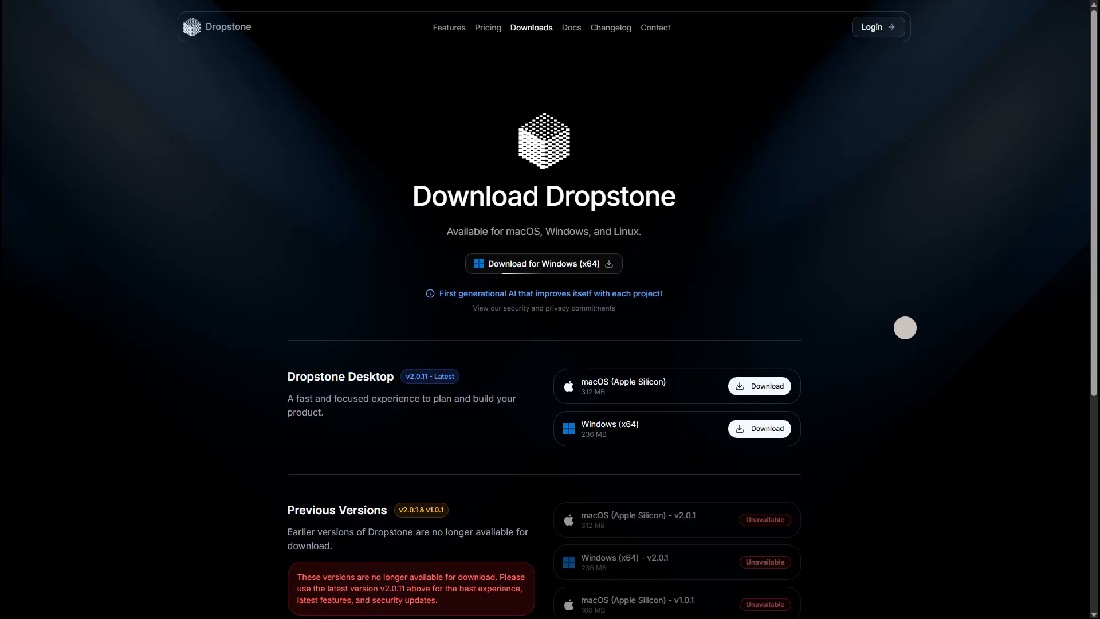